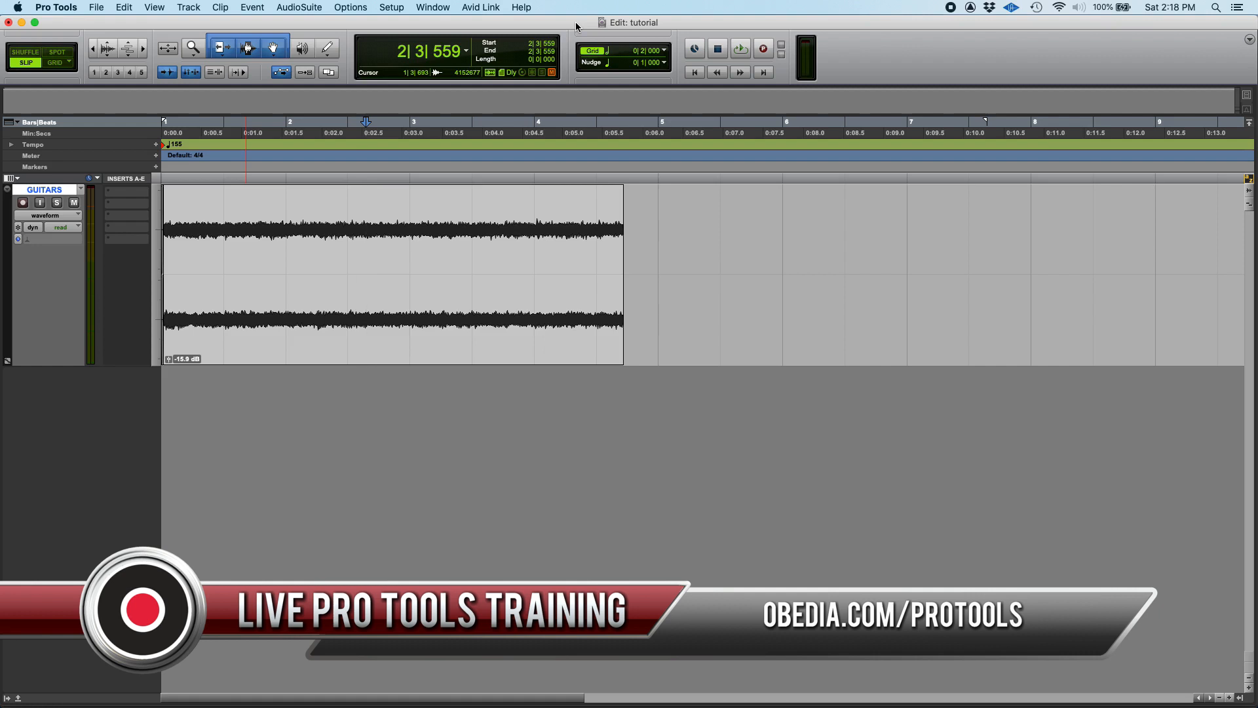
Step: Open Preferences on the Display page and list the UI themes, Classic and Dark
{"action": "left_click", "coordinate": [366, 272]}
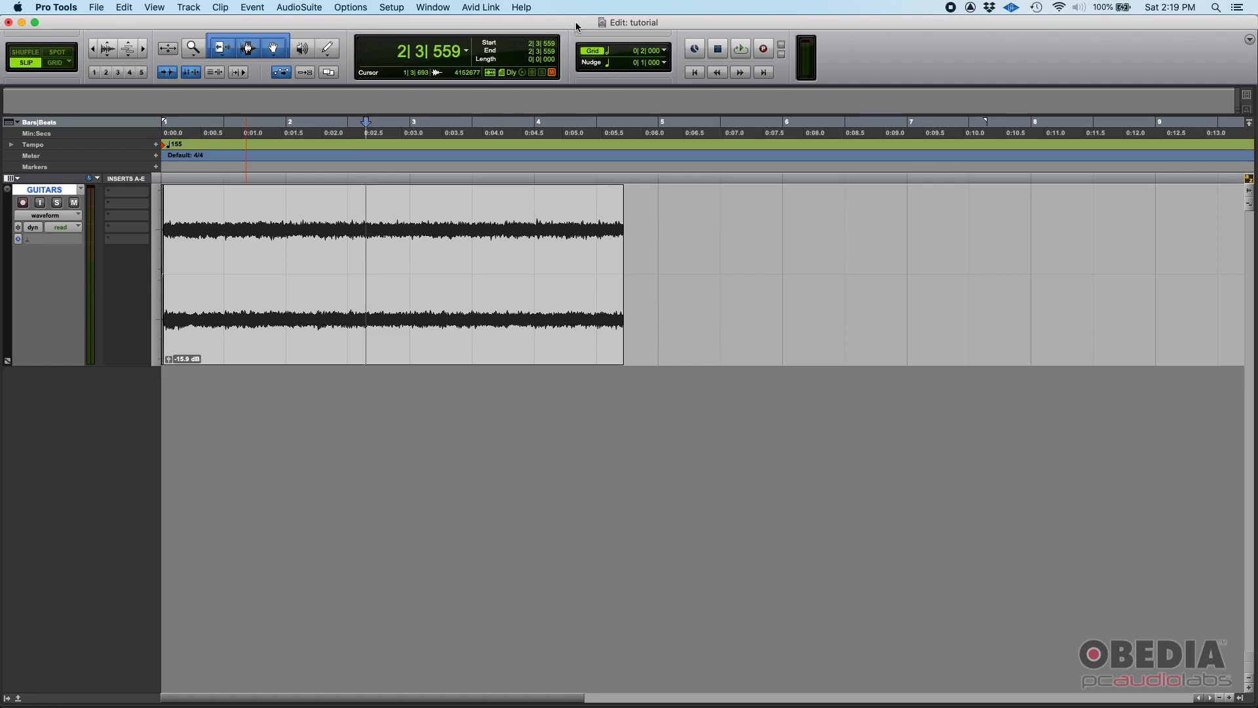
{"action": "mouse_move", "coordinate": [622, 9]}
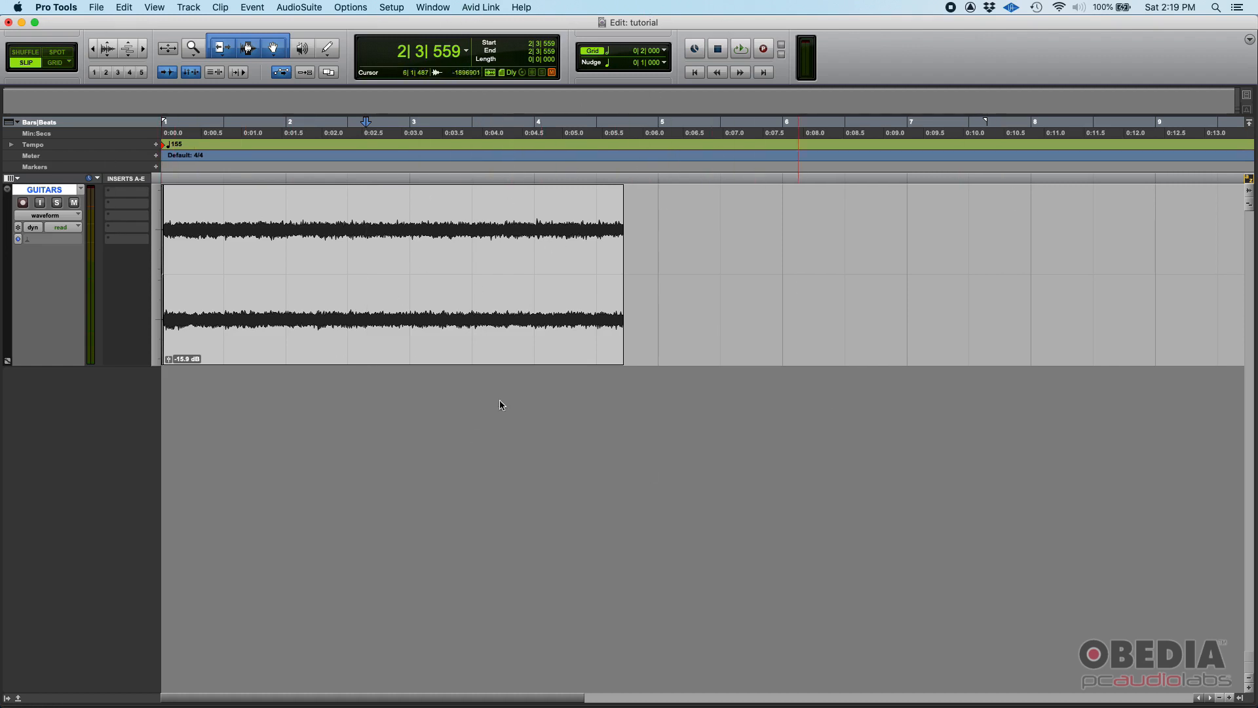
{"action": "left_click", "coordinate": [451, 346]}
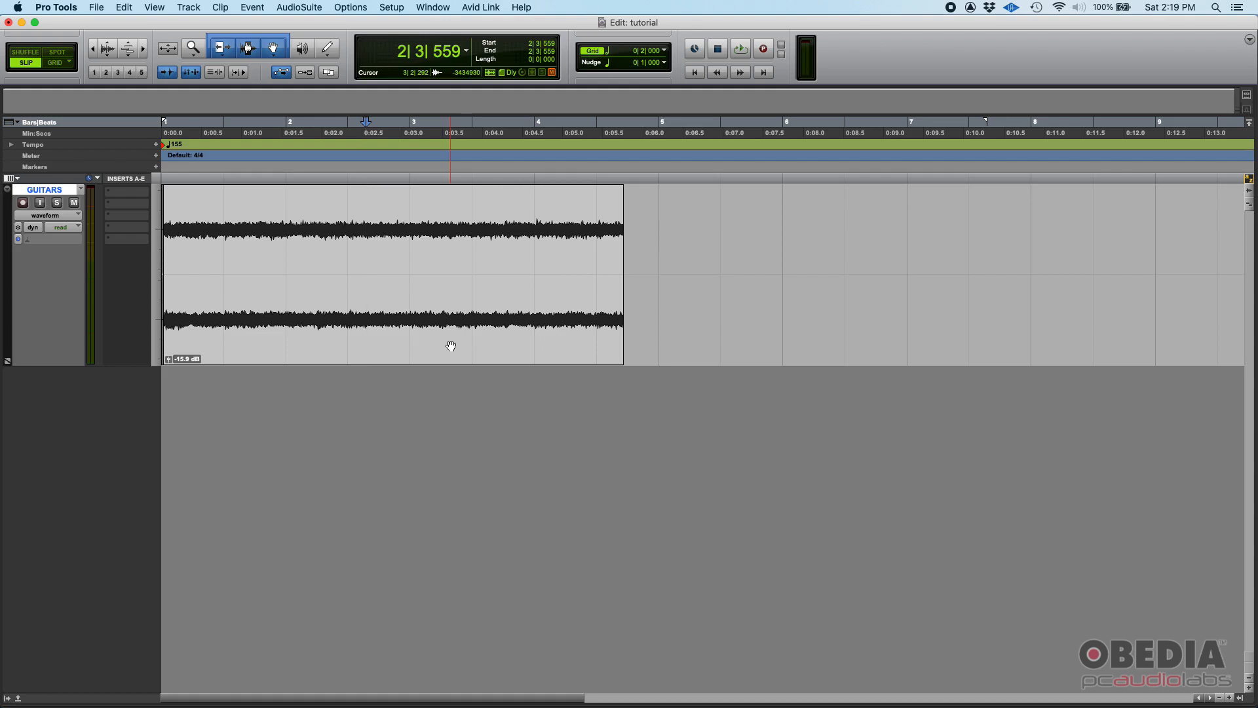
{"action": "left_click", "coordinate": [367, 272]}
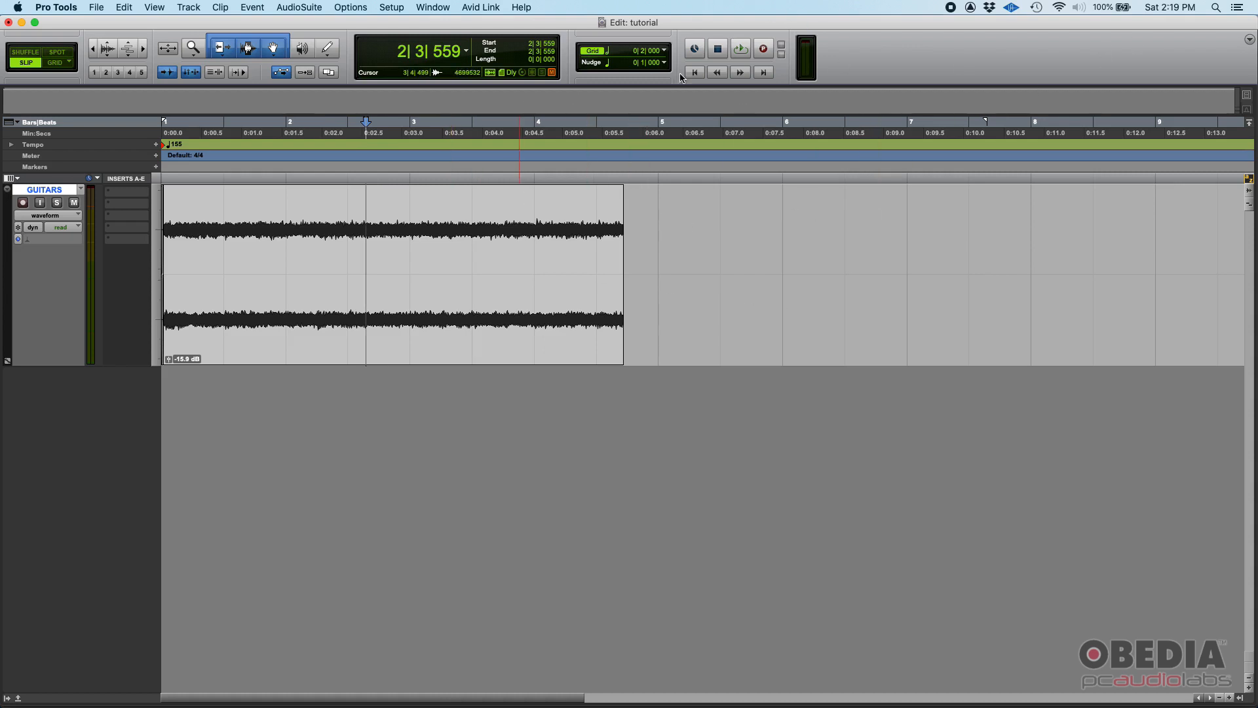
{"action": "mouse_move", "coordinate": [365, 50]}
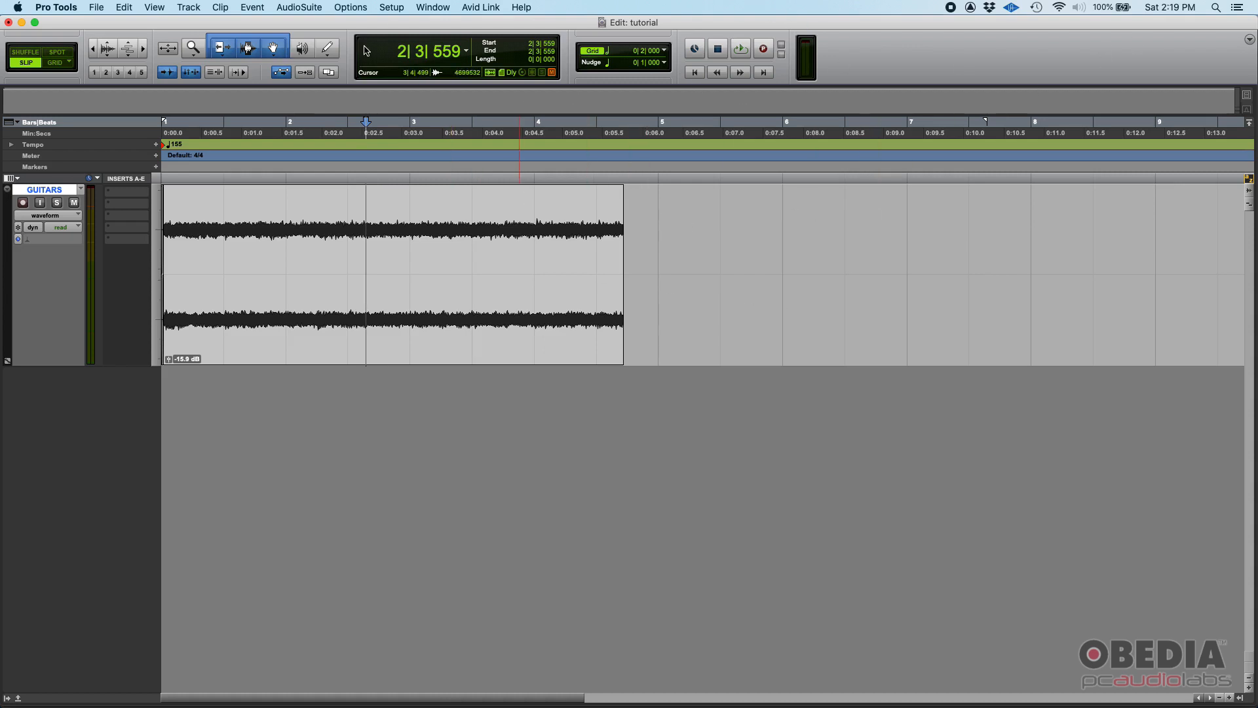
{"action": "mouse_move", "coordinate": [247, 48]}
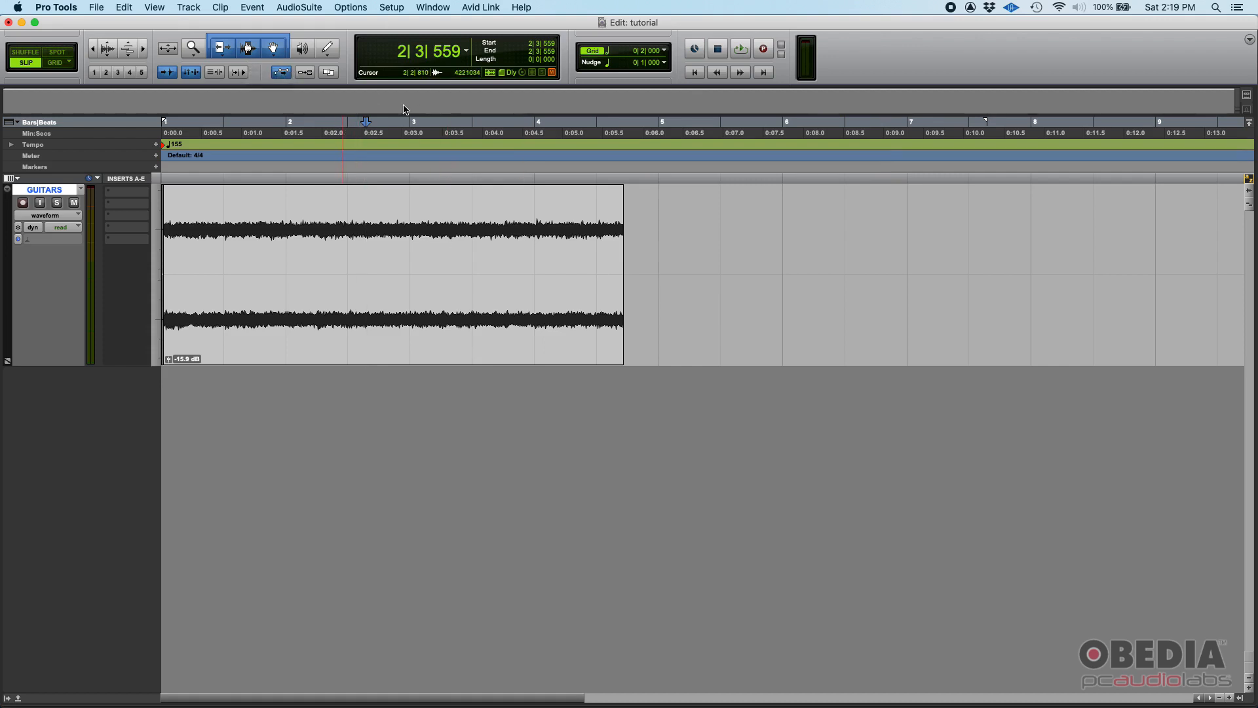
{"action": "mouse_move", "coordinate": [369, 93]}
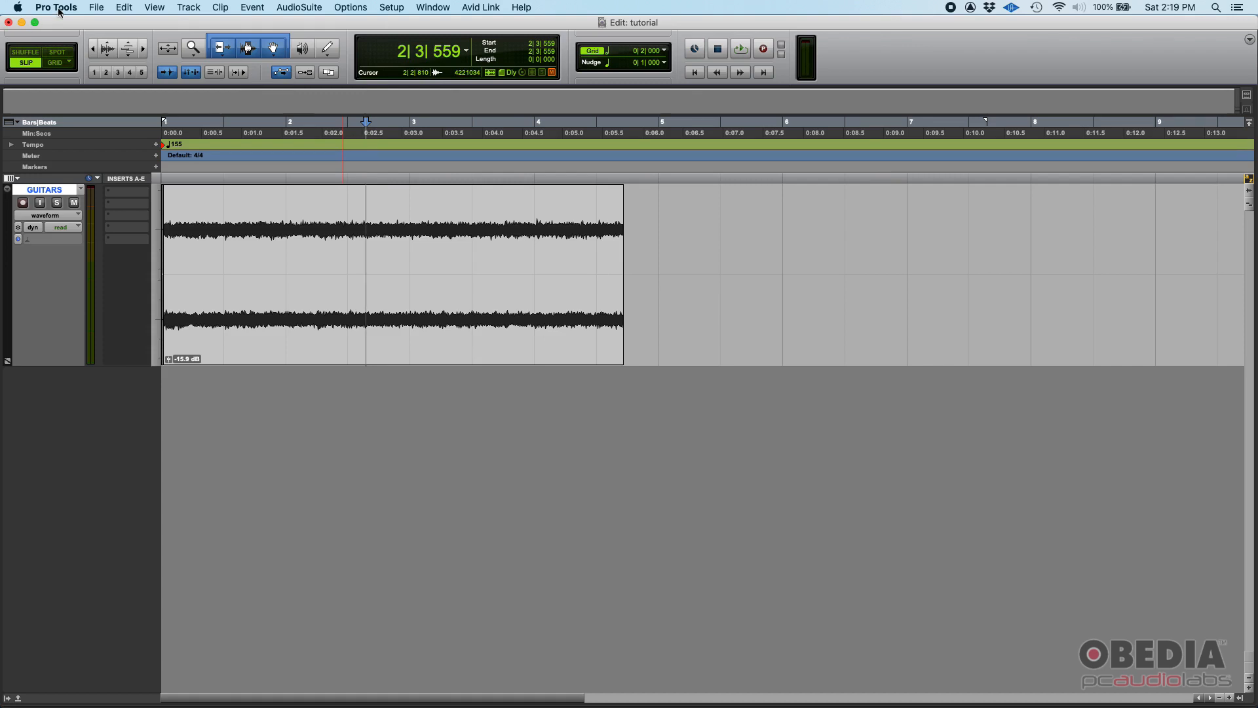
{"action": "left_click", "coordinate": [55, 7]}
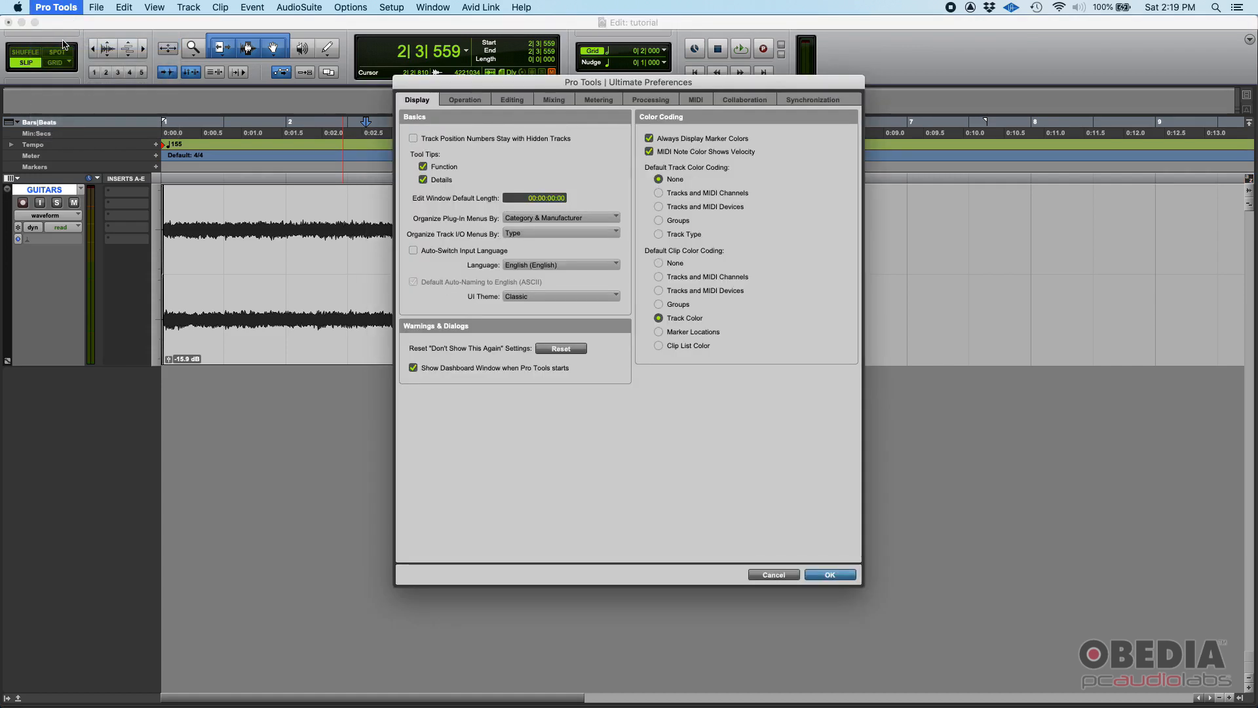
{"action": "mouse_move", "coordinate": [536, 86]}
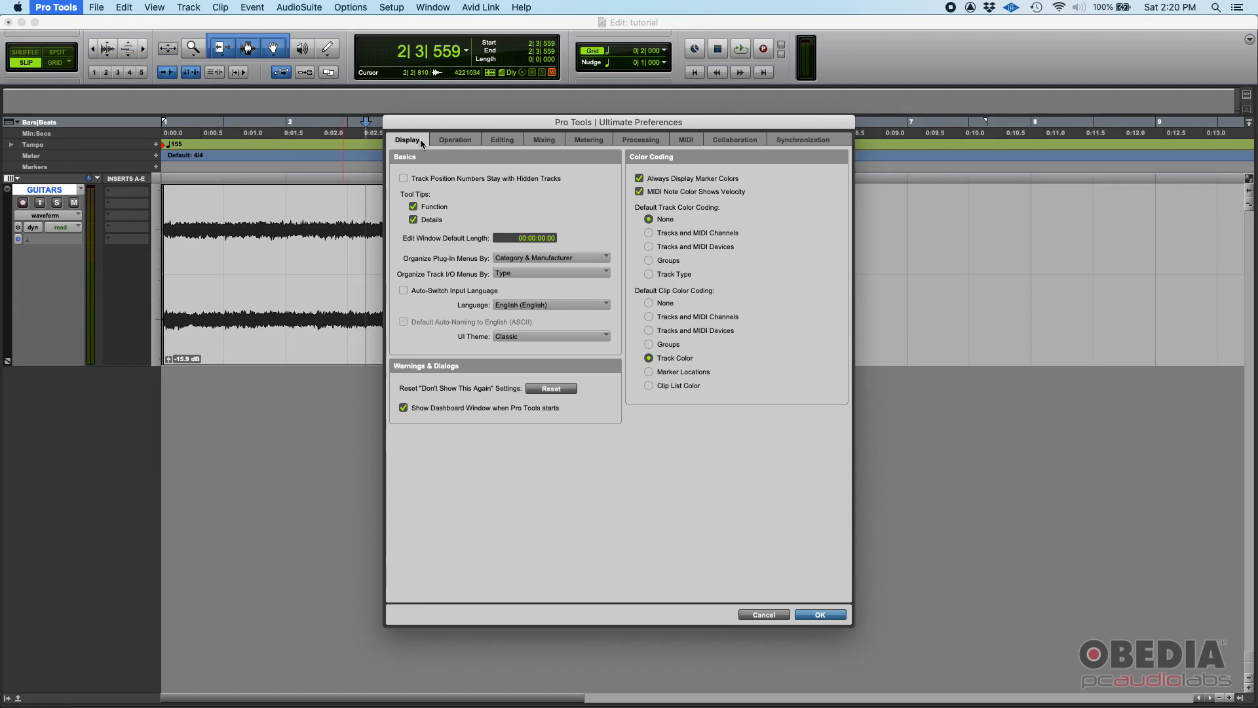
{"action": "mouse_move", "coordinate": [530, 274]}
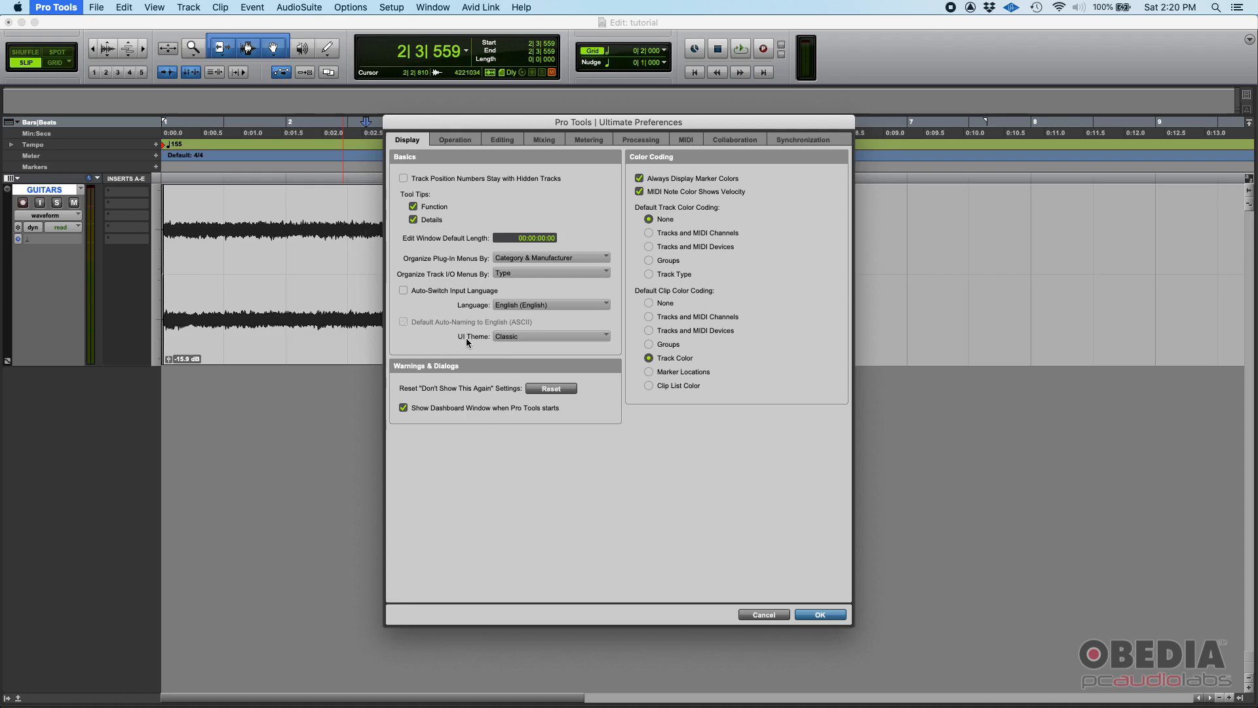
{"action": "left_click", "coordinate": [549, 337]}
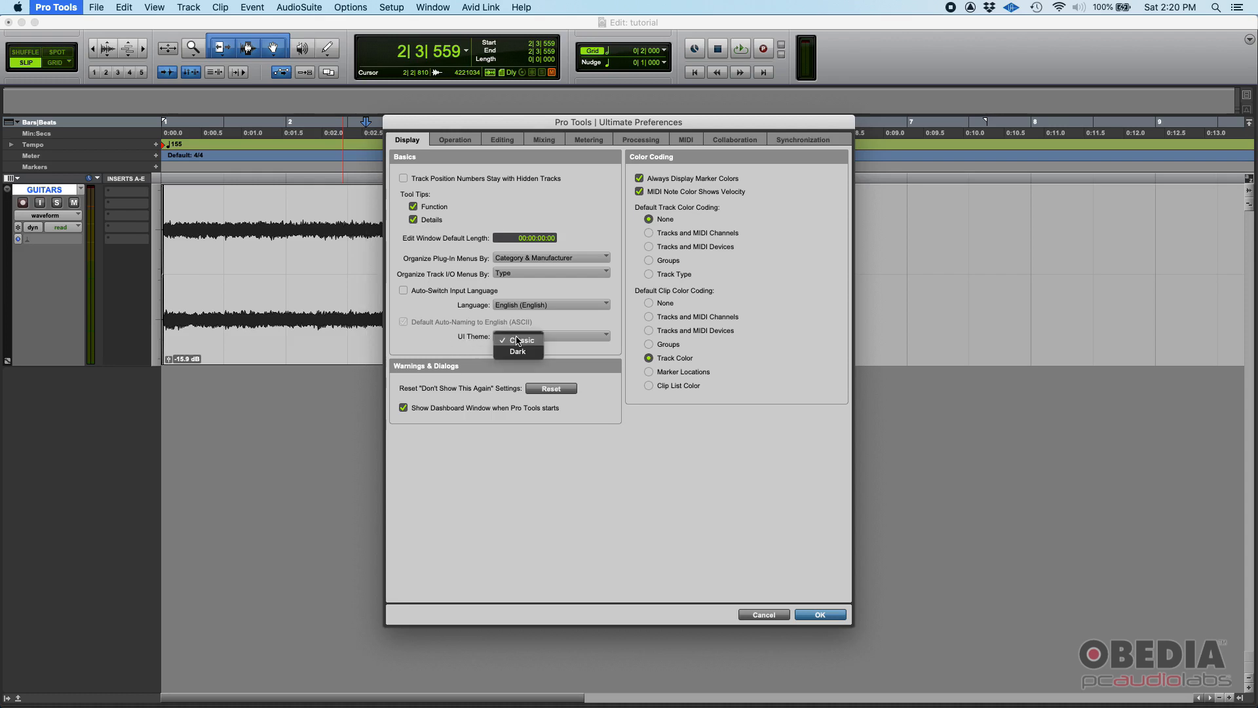
{"action": "mouse_move", "coordinate": [519, 351]}
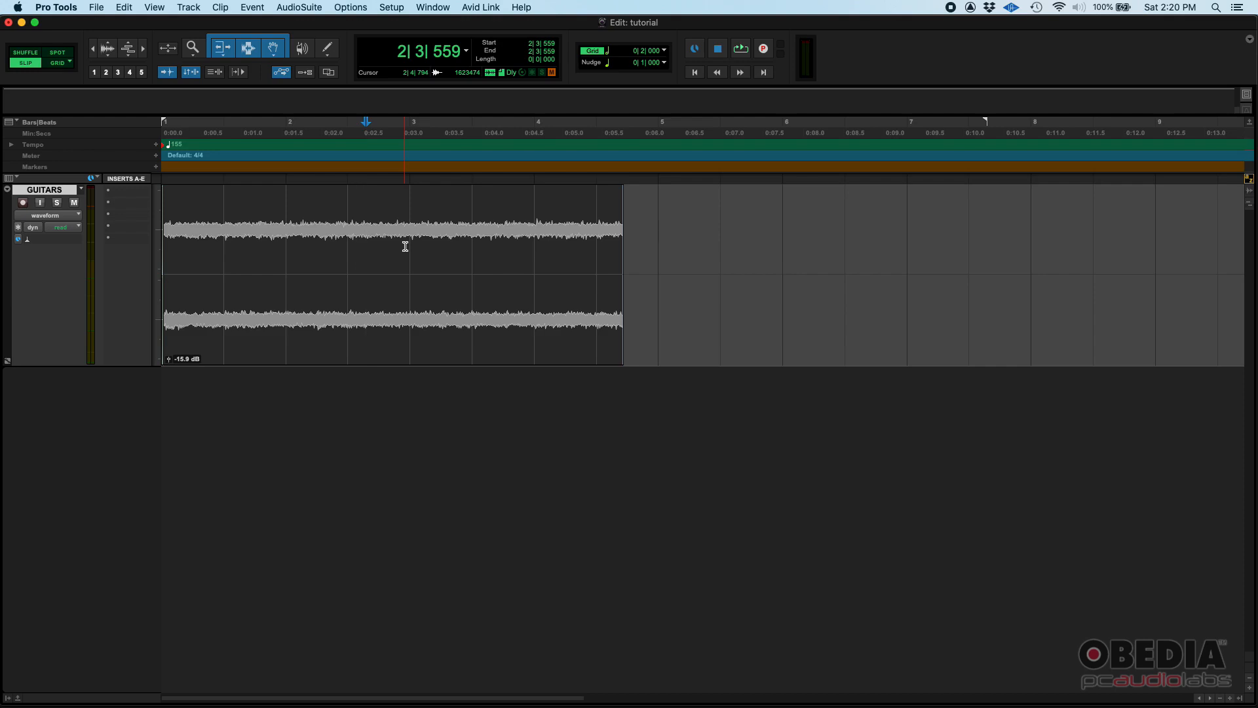
{"action": "left_click", "coordinate": [366, 233]}
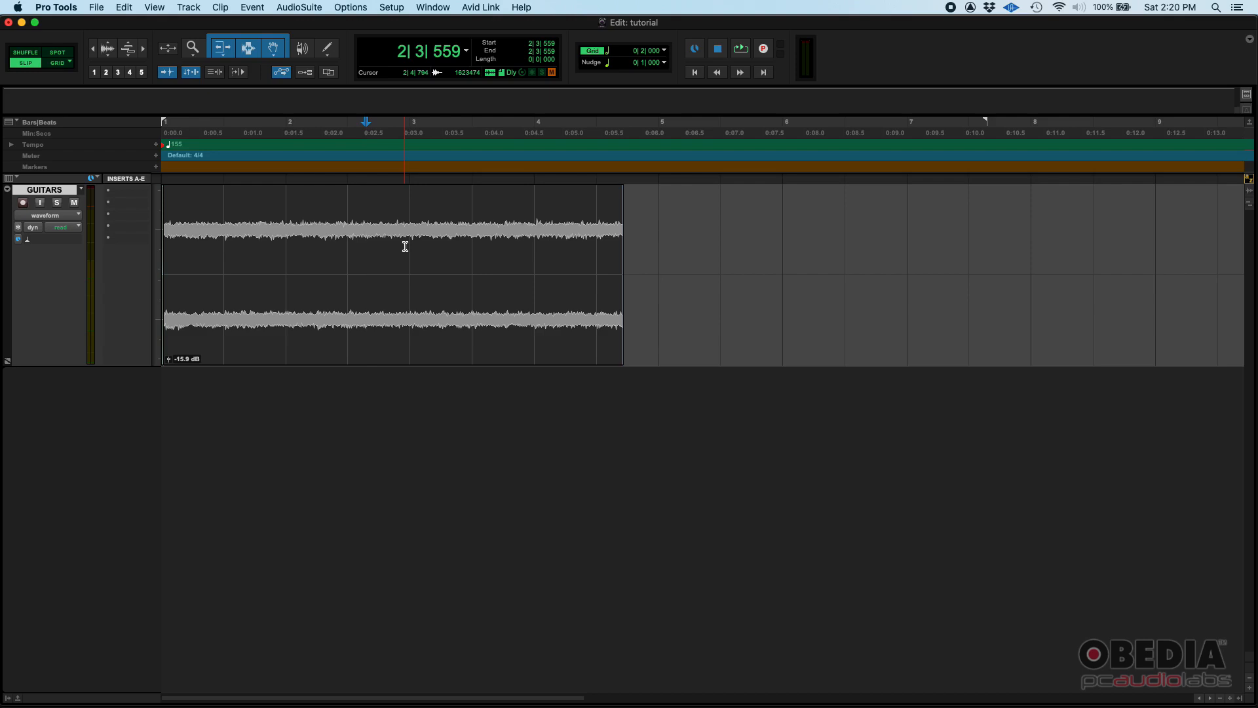
{"action": "left_click", "coordinate": [366, 233]}
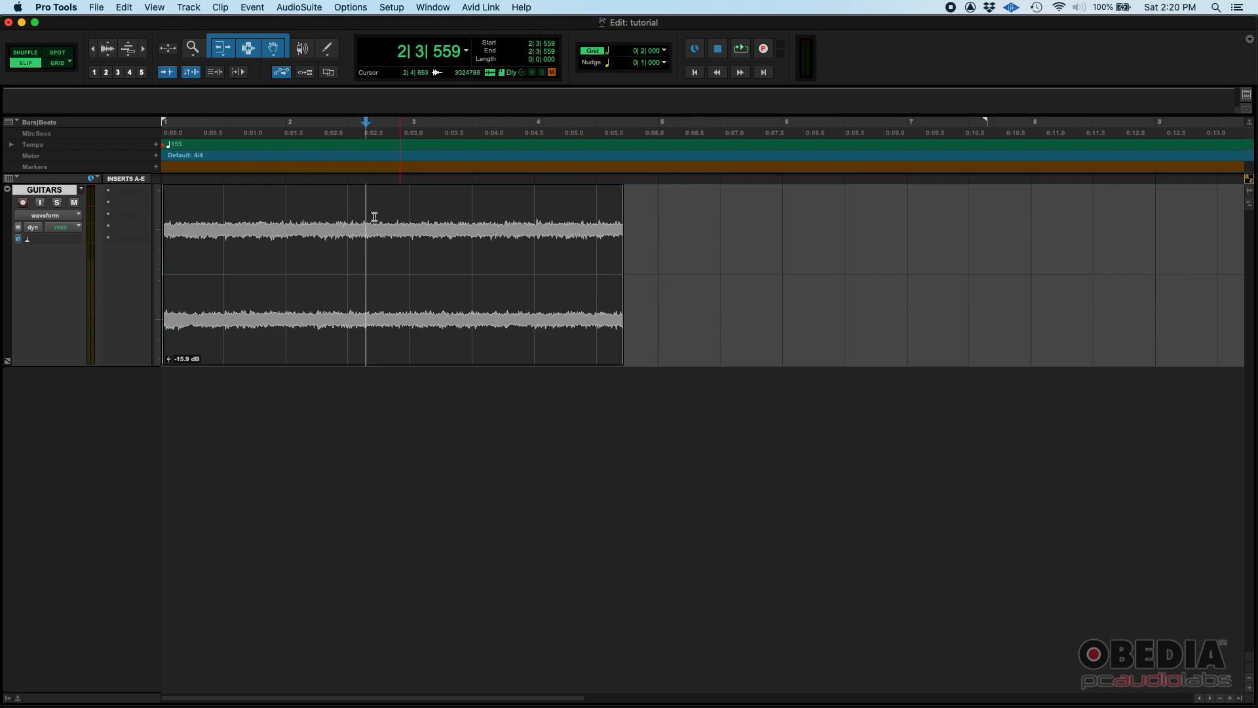
{"action": "left_click", "coordinate": [175, 233]}
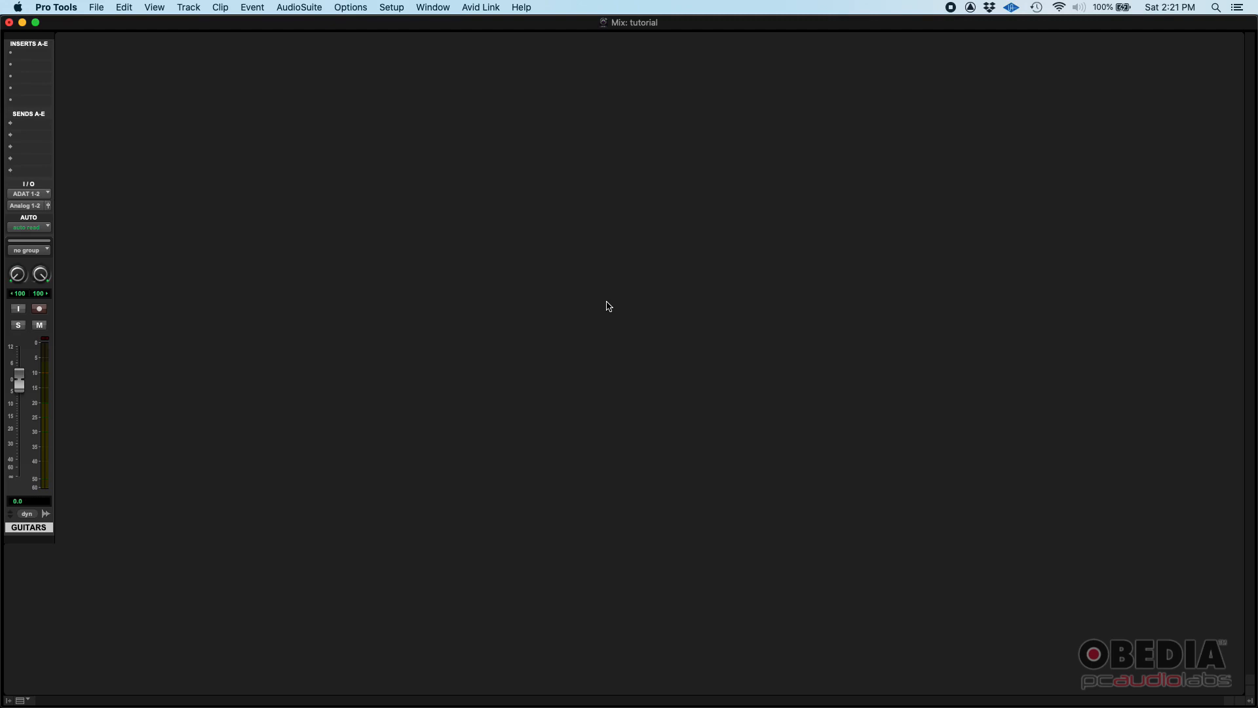
{"action": "left_click", "coordinate": [432, 8]}
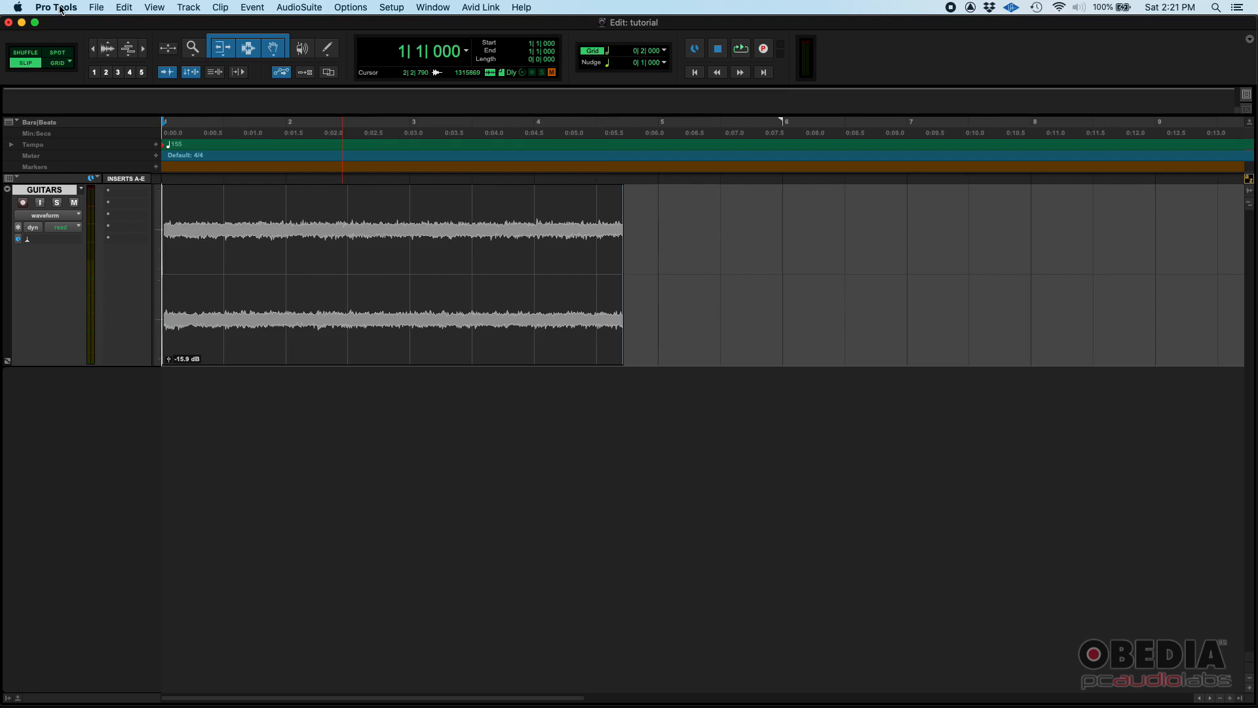
Step: Set the Preferences UI Theme back to Classic and confirm with OK
{"action": "left_click", "coordinate": [55, 7]}
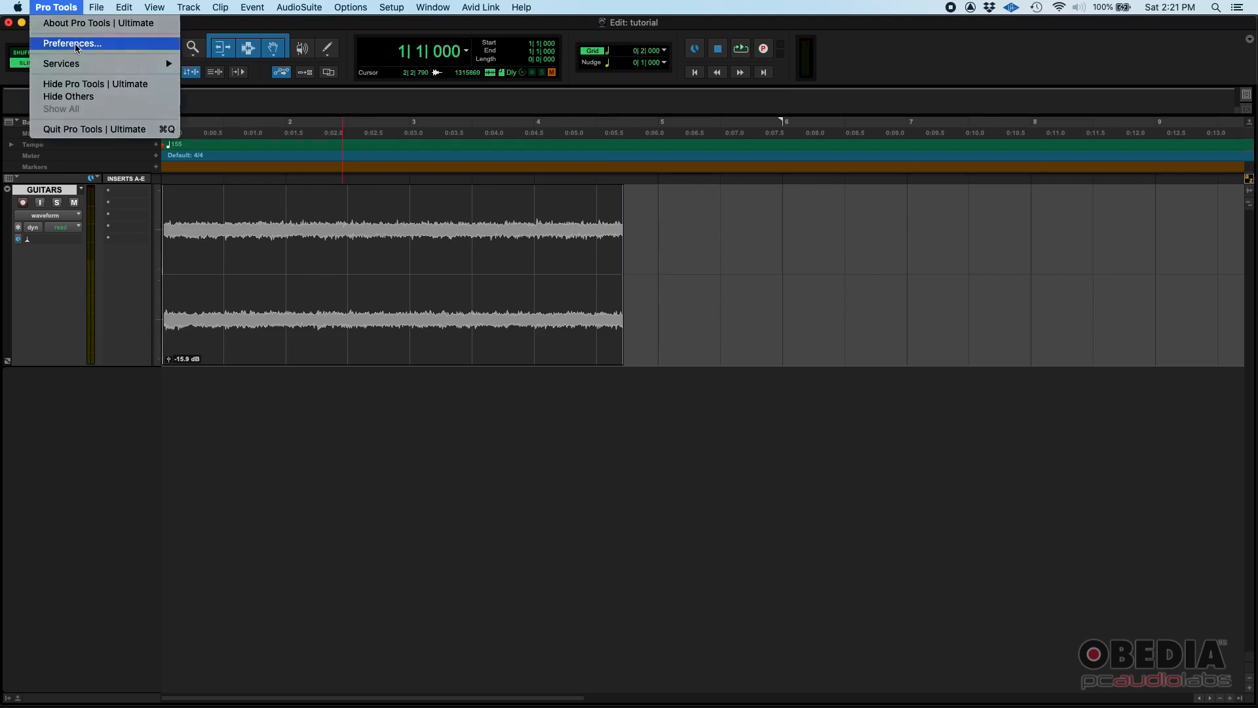
{"action": "left_click", "coordinate": [71, 43]}
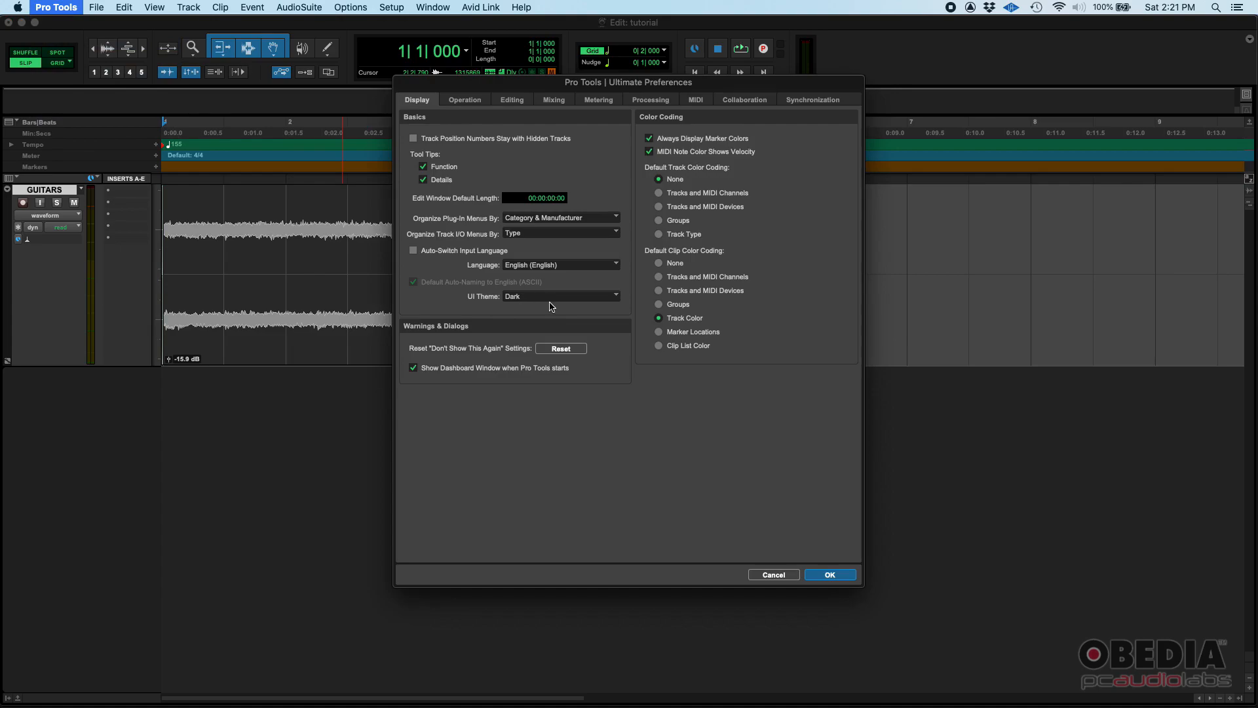
{"action": "left_click", "coordinate": [560, 296]}
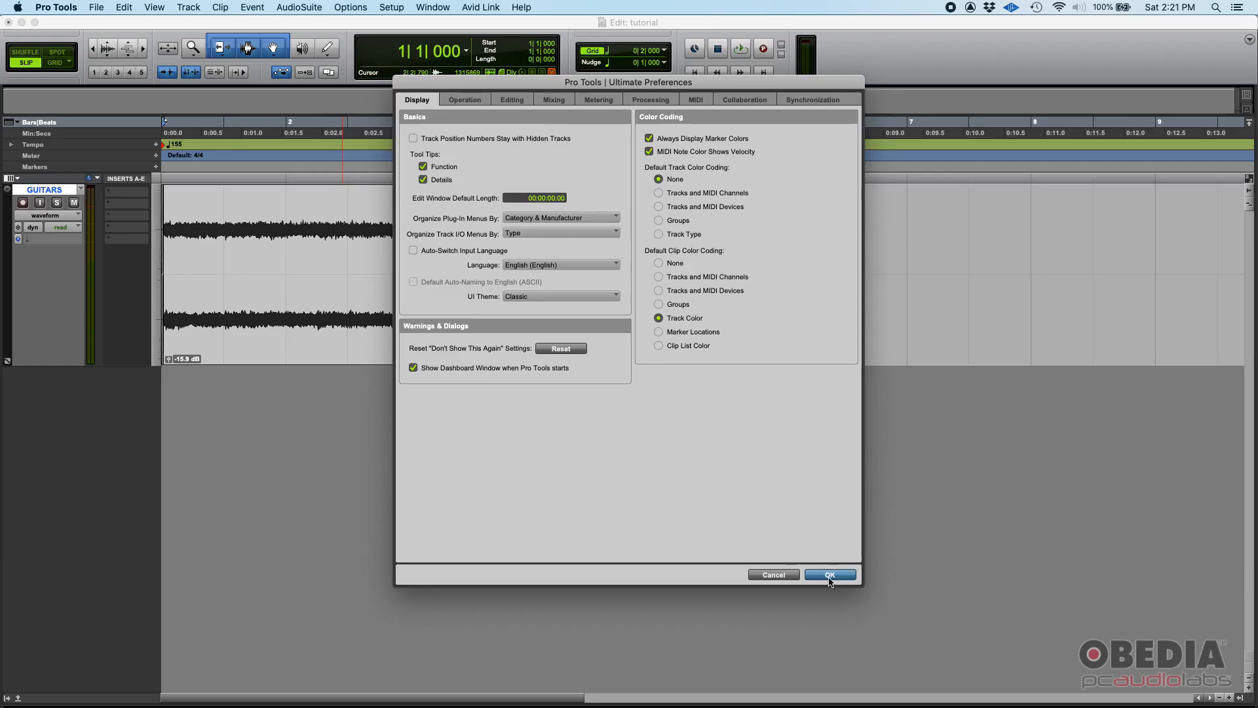
{"action": "left_click", "coordinate": [829, 574]}
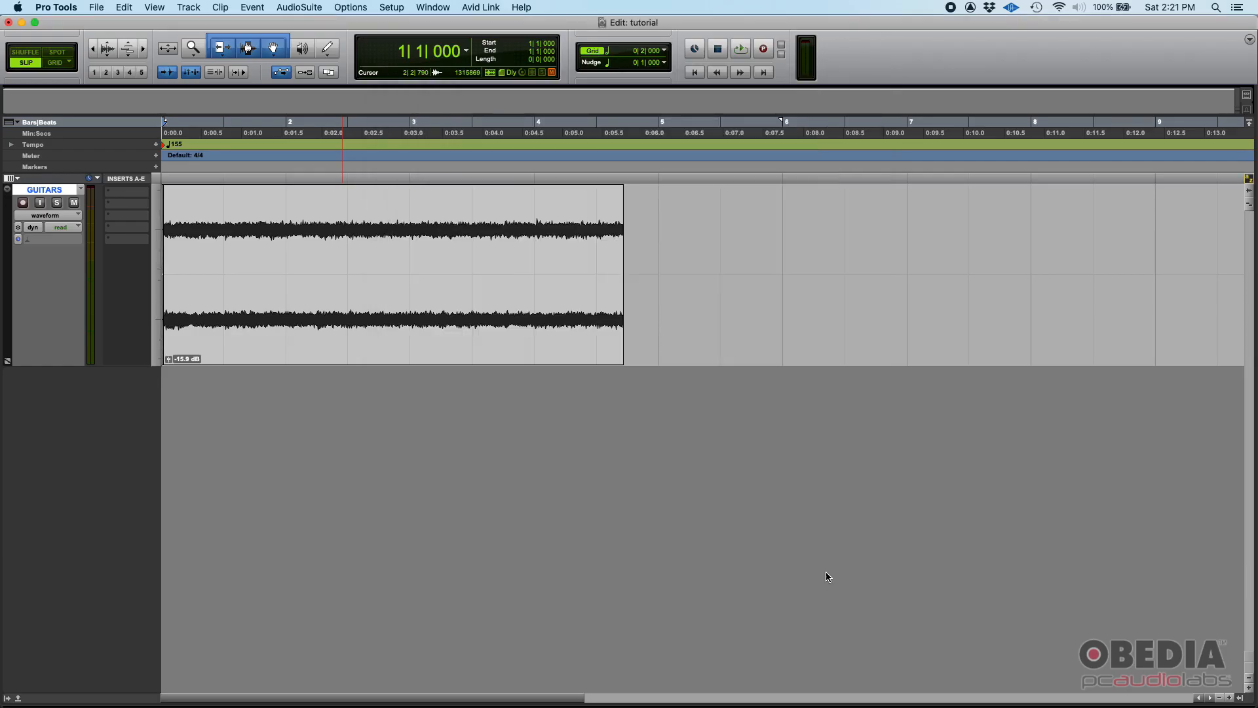